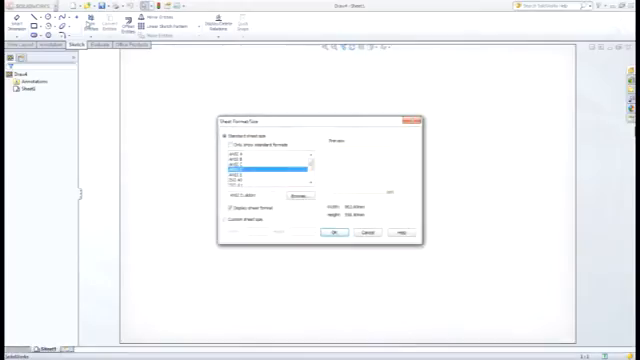
Pick a standard sheet size for the new drawing sheet.
left_click(328, 232)
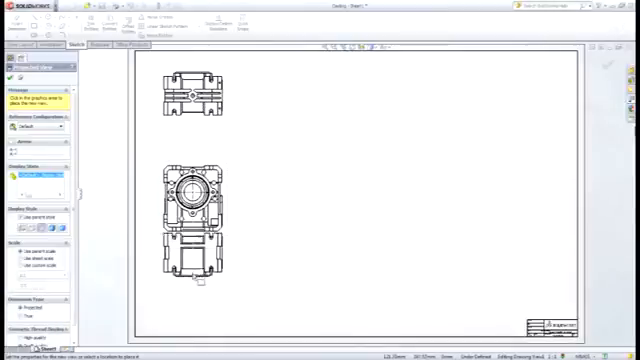
Place a projected view of the casting, then start the next view command.
left_click(285, 195)
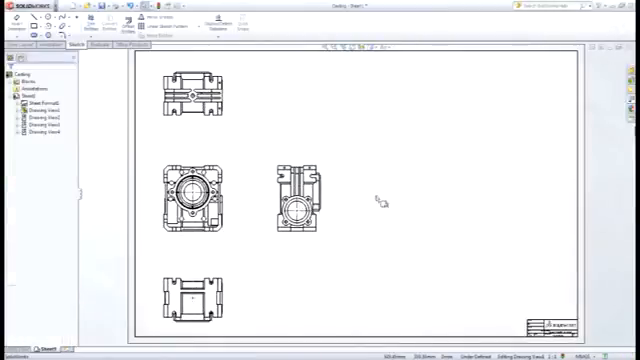
left_click(617, 28)
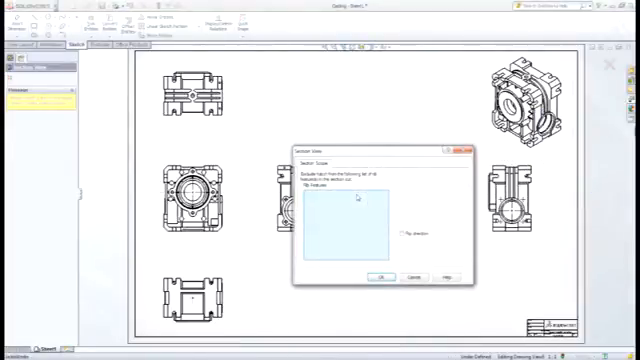
Confirm the section scope settings so Section A-A can be placed.
left_click(382, 276)
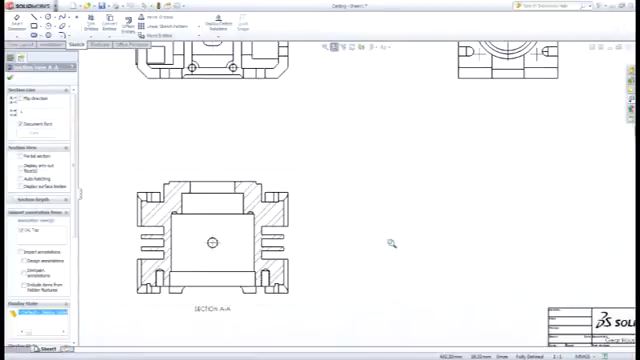
left_click(353, 194)
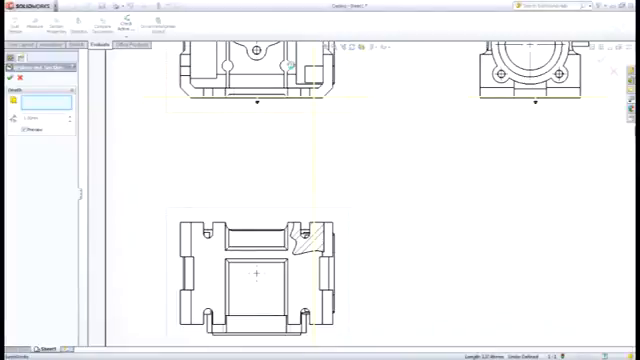
Switch to the gearbox assembly drawing with its two views.
left_click(7, 77)
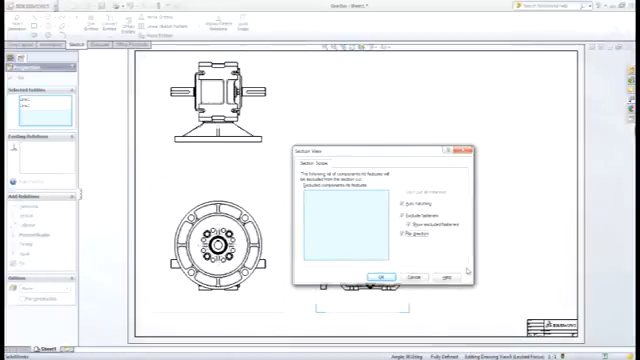
Confirm the section scope with fasteners excluded and place Section A-A.
left_click(380, 277)
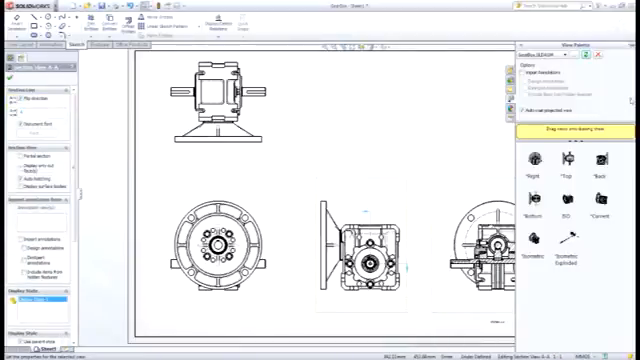
left_click(572, 222)
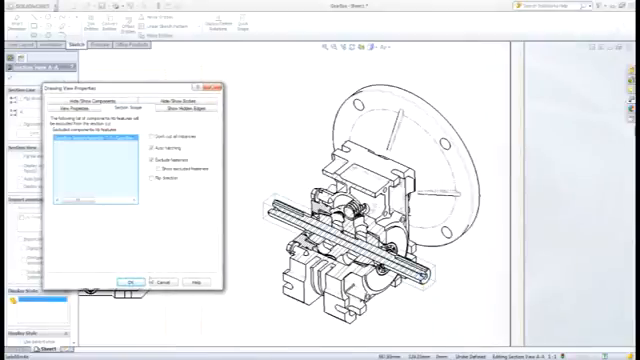
Apply the shaft exclusion so the isometric section leaves the shaft uncut.
left_click(130, 282)
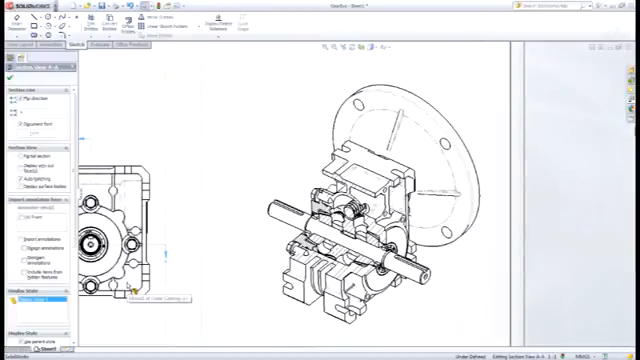